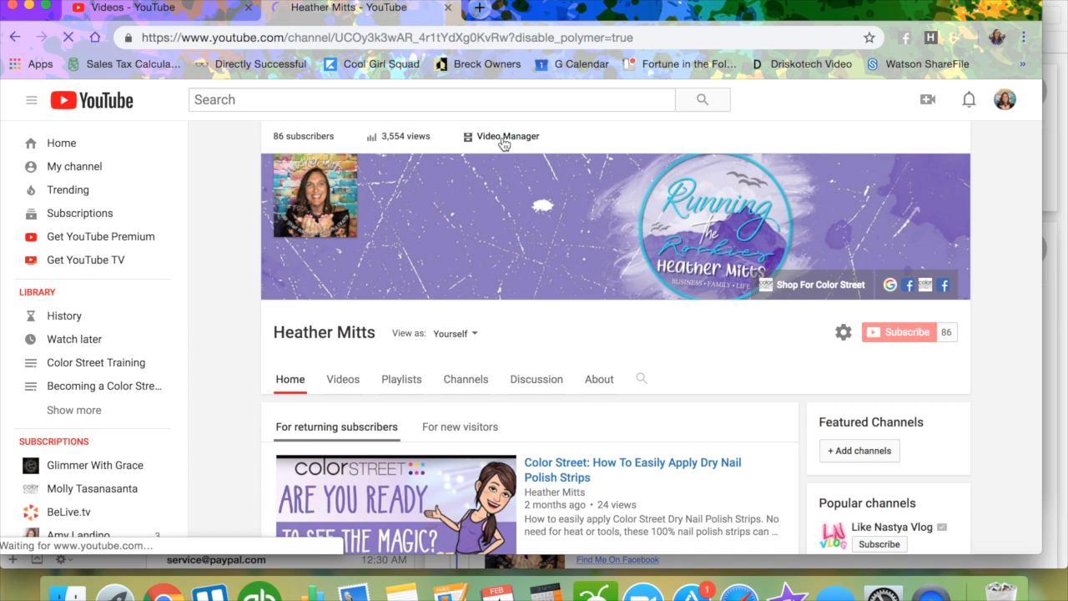
Step: Open the channel's uploaded videos in the classic Creator Studio video manager
left_click(508, 137)
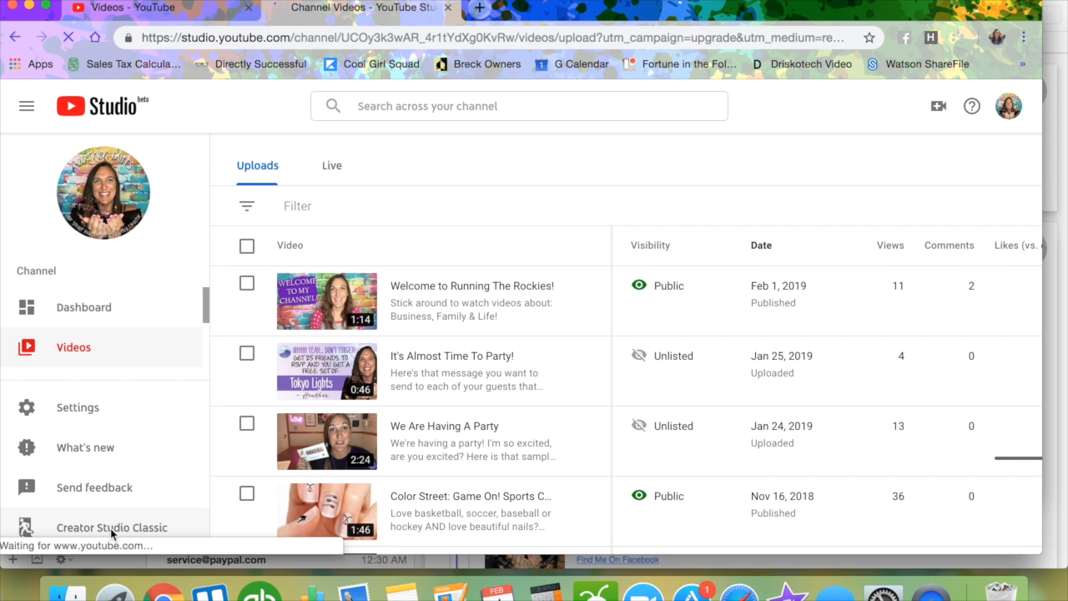
left_click(110, 528)
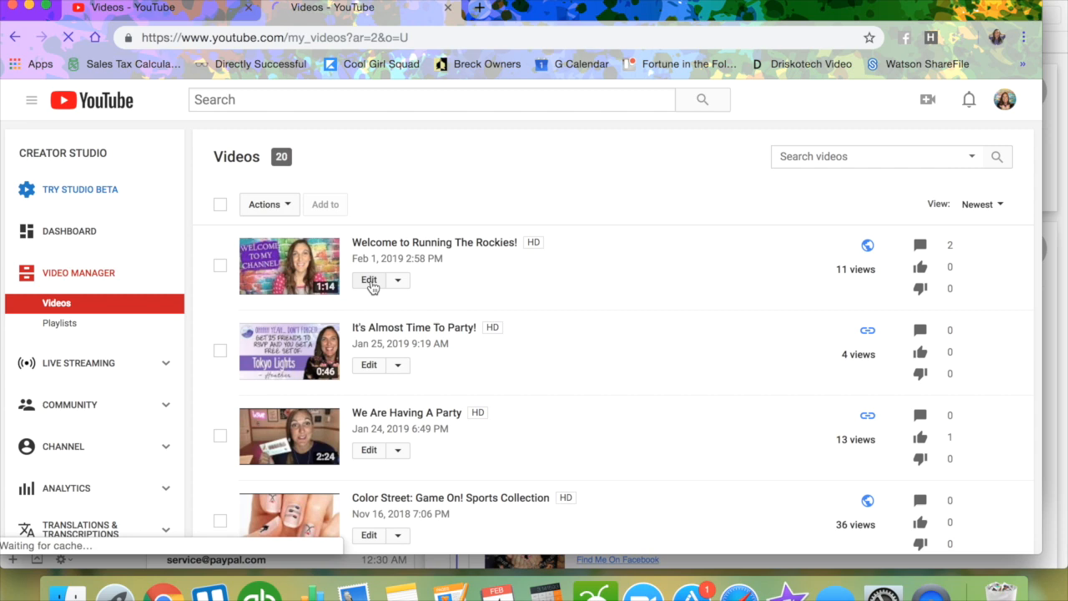
Step: Open the end screen editor for the 'Welcome to Running The Rockies!' video
left_click(367, 281)
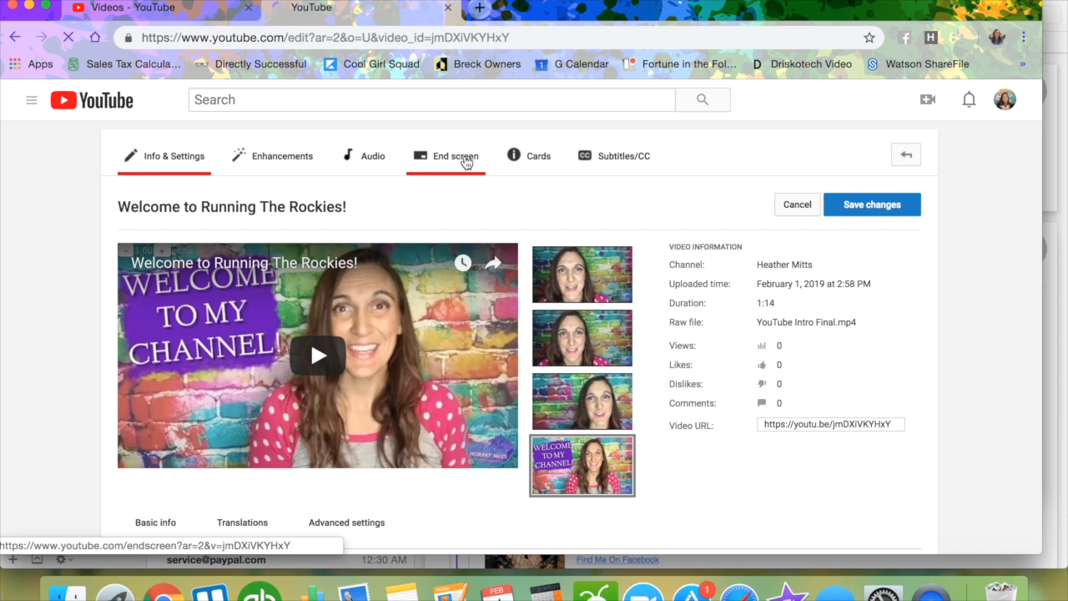
left_click(454, 155)
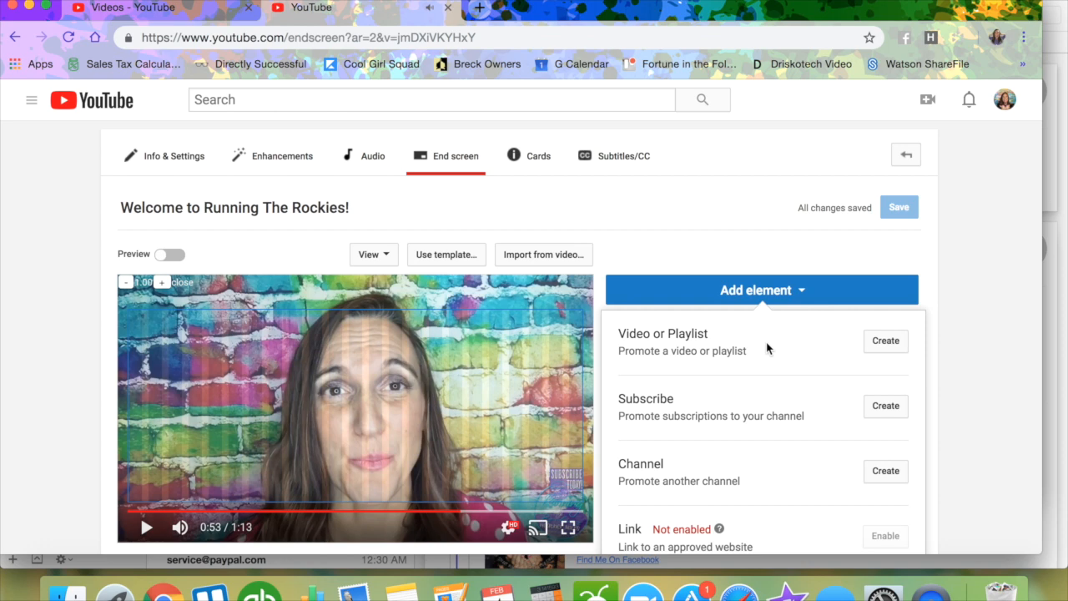
Step: Create a Video or Playlist end screen element set to 'Best for viewer'
left_click(884, 341)
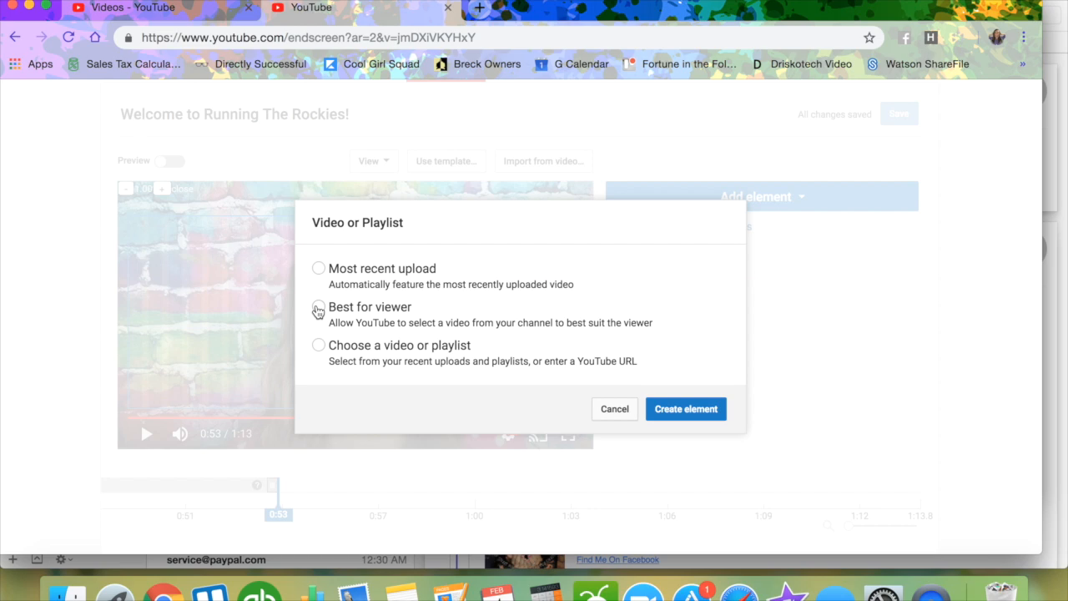
left_click(318, 307)
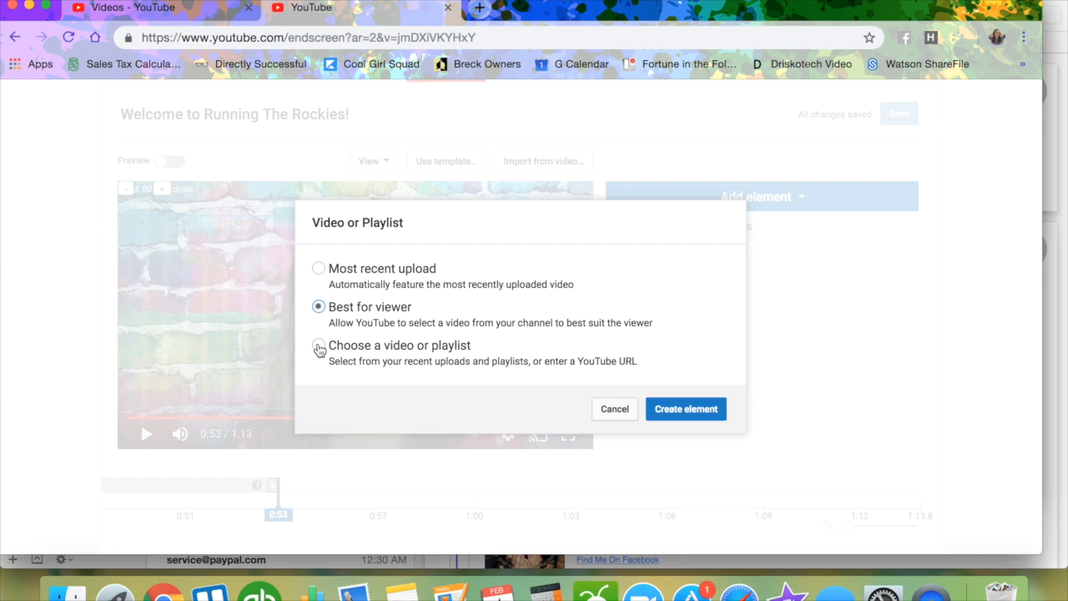
left_click(684, 409)
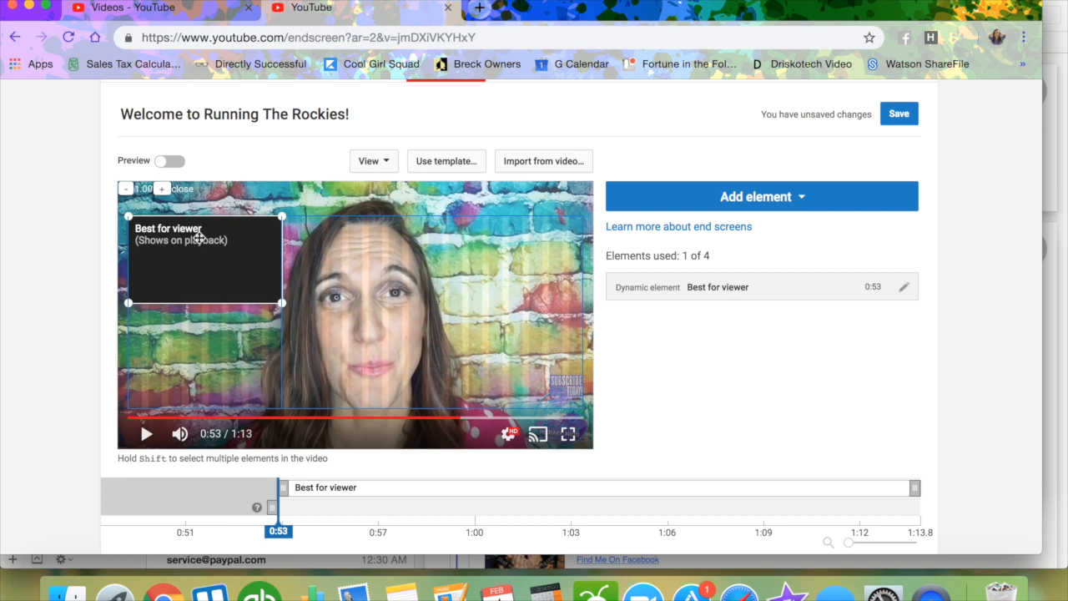
left_click(761, 197)
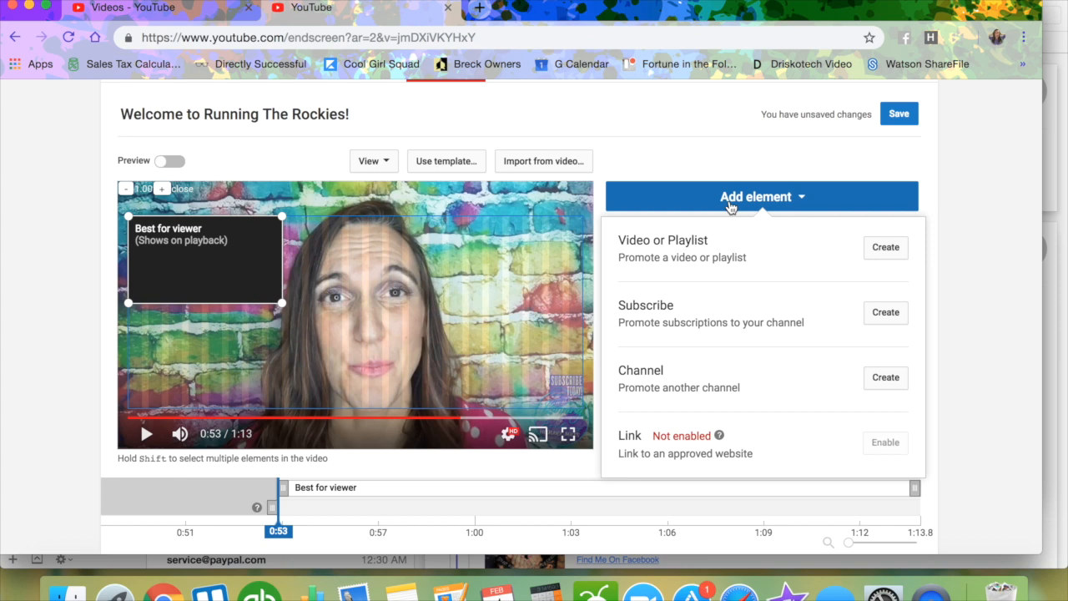
Step: Add a Subscribe element beside the Best for viewer video, keeping both on the end screen
left_click(885, 312)
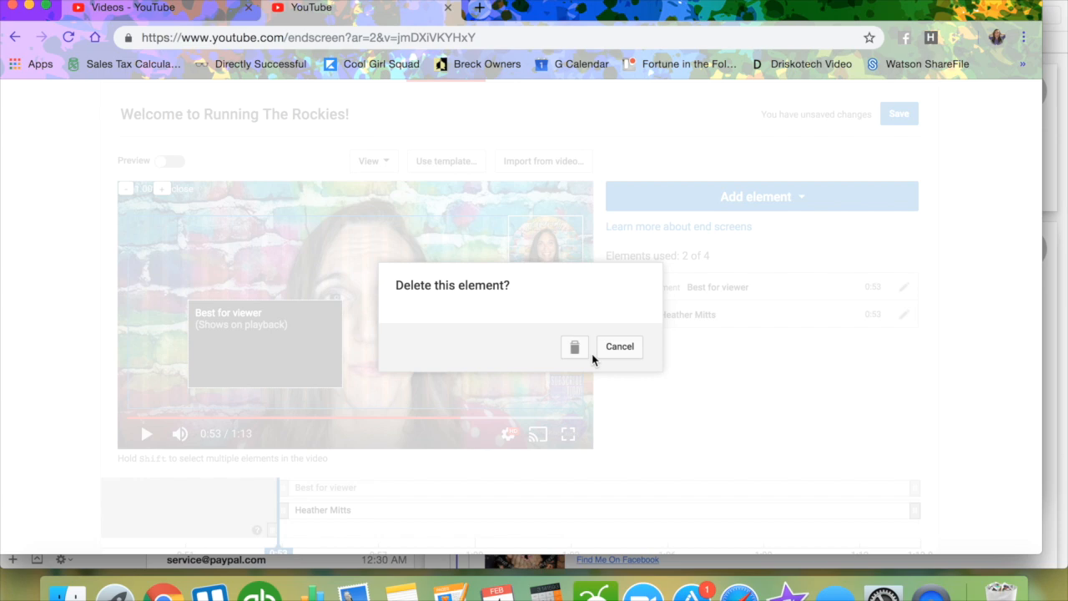
left_click(619, 345)
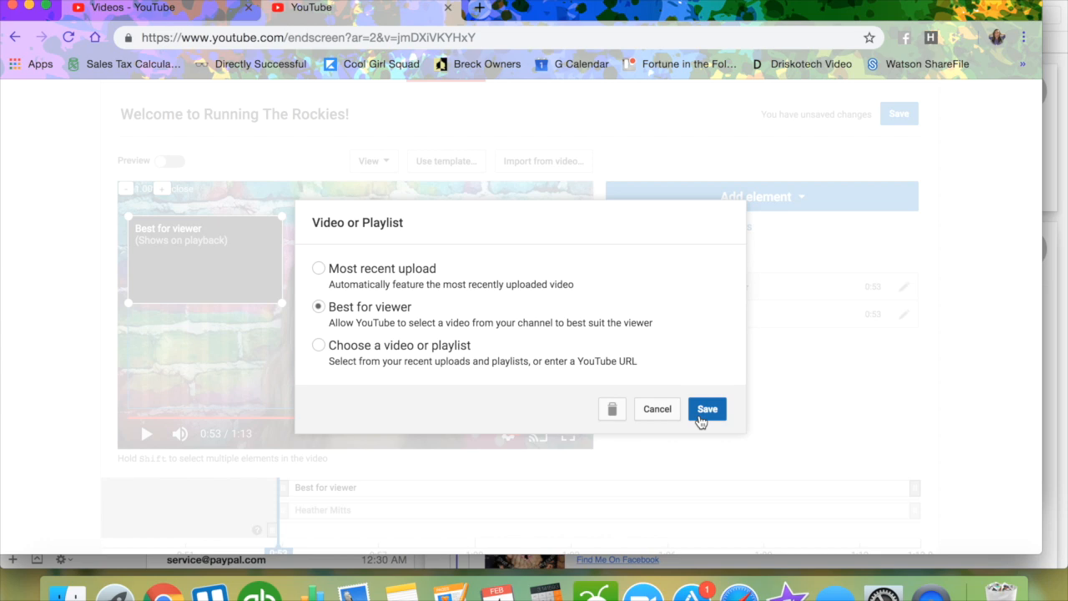
left_click(708, 409)
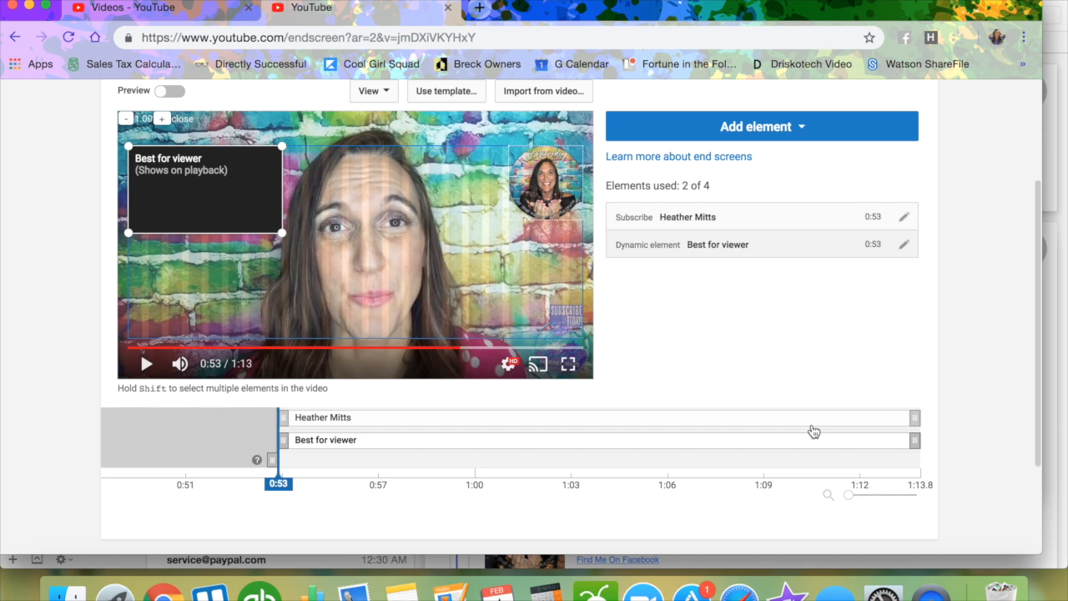